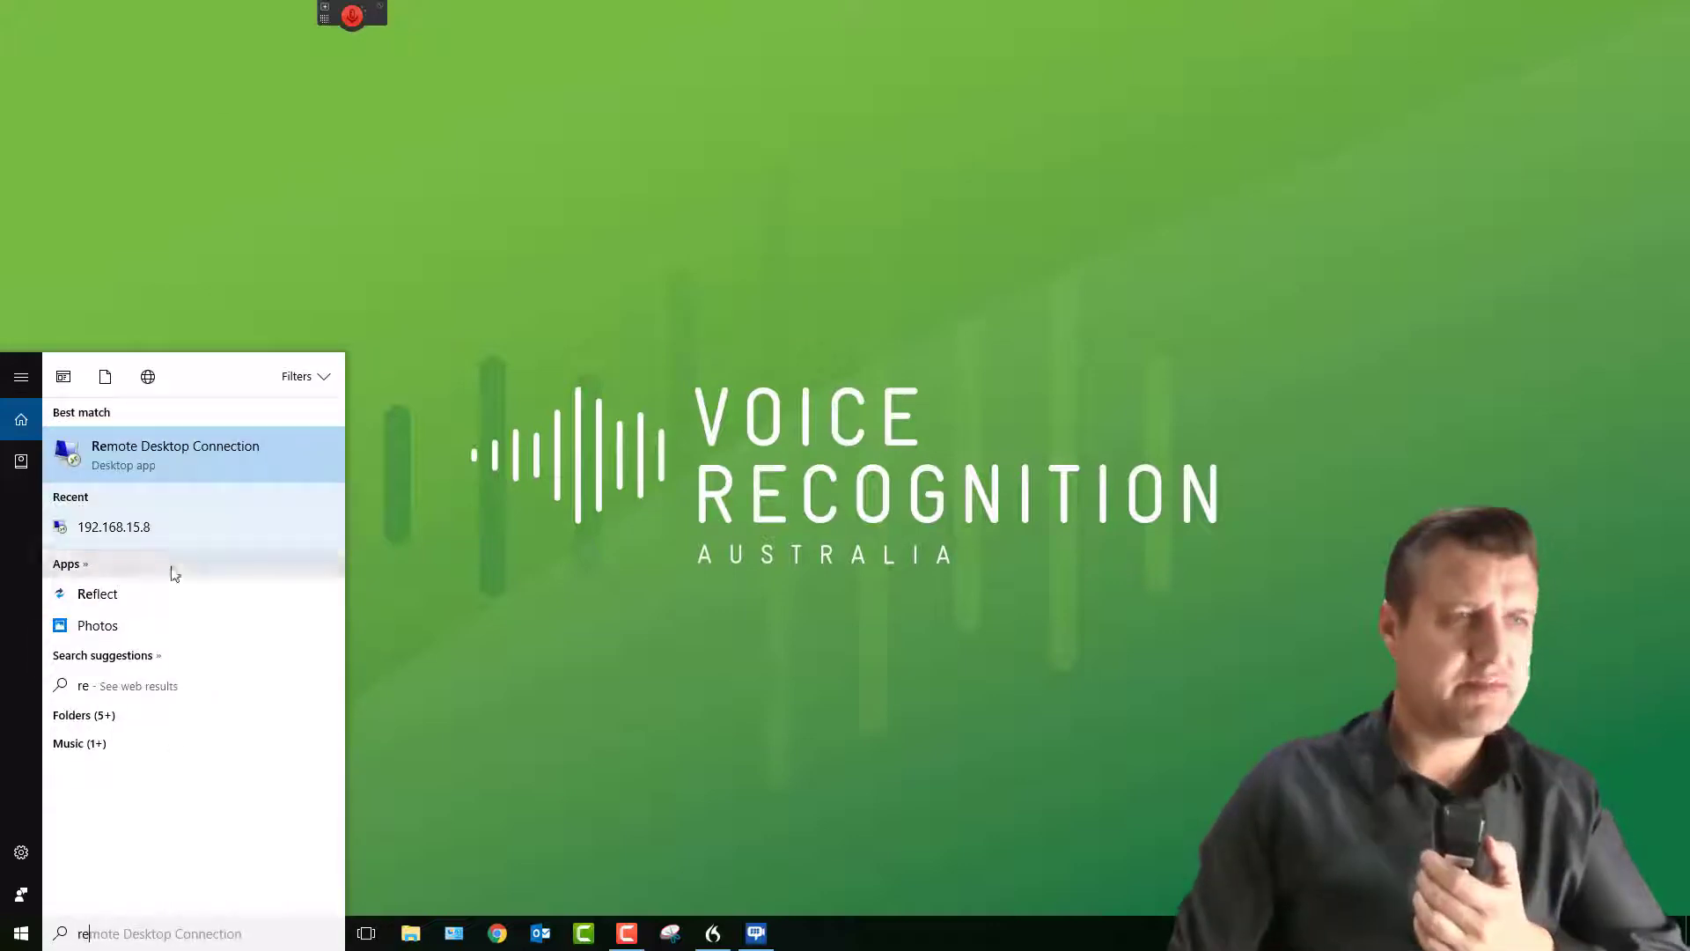
Step: Sign in to the remote computer at 192.168.15.8 with the password to start the session
{"action": "left_click", "coordinate": [174, 453]}
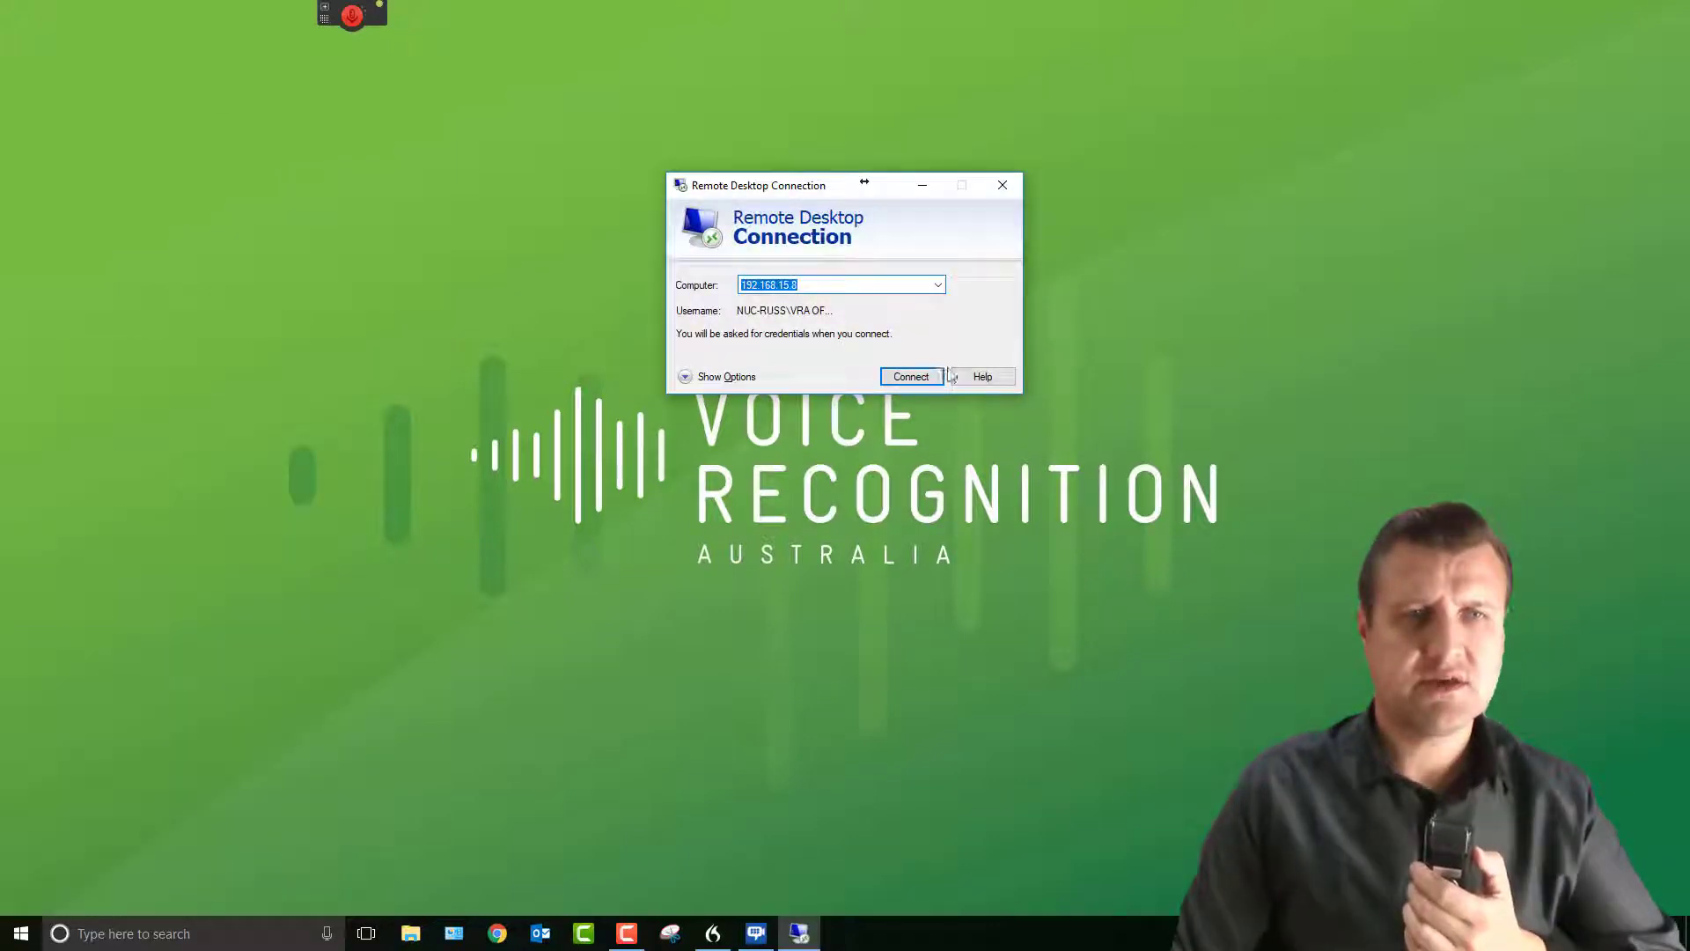
{"action": "left_click", "coordinate": [911, 377]}
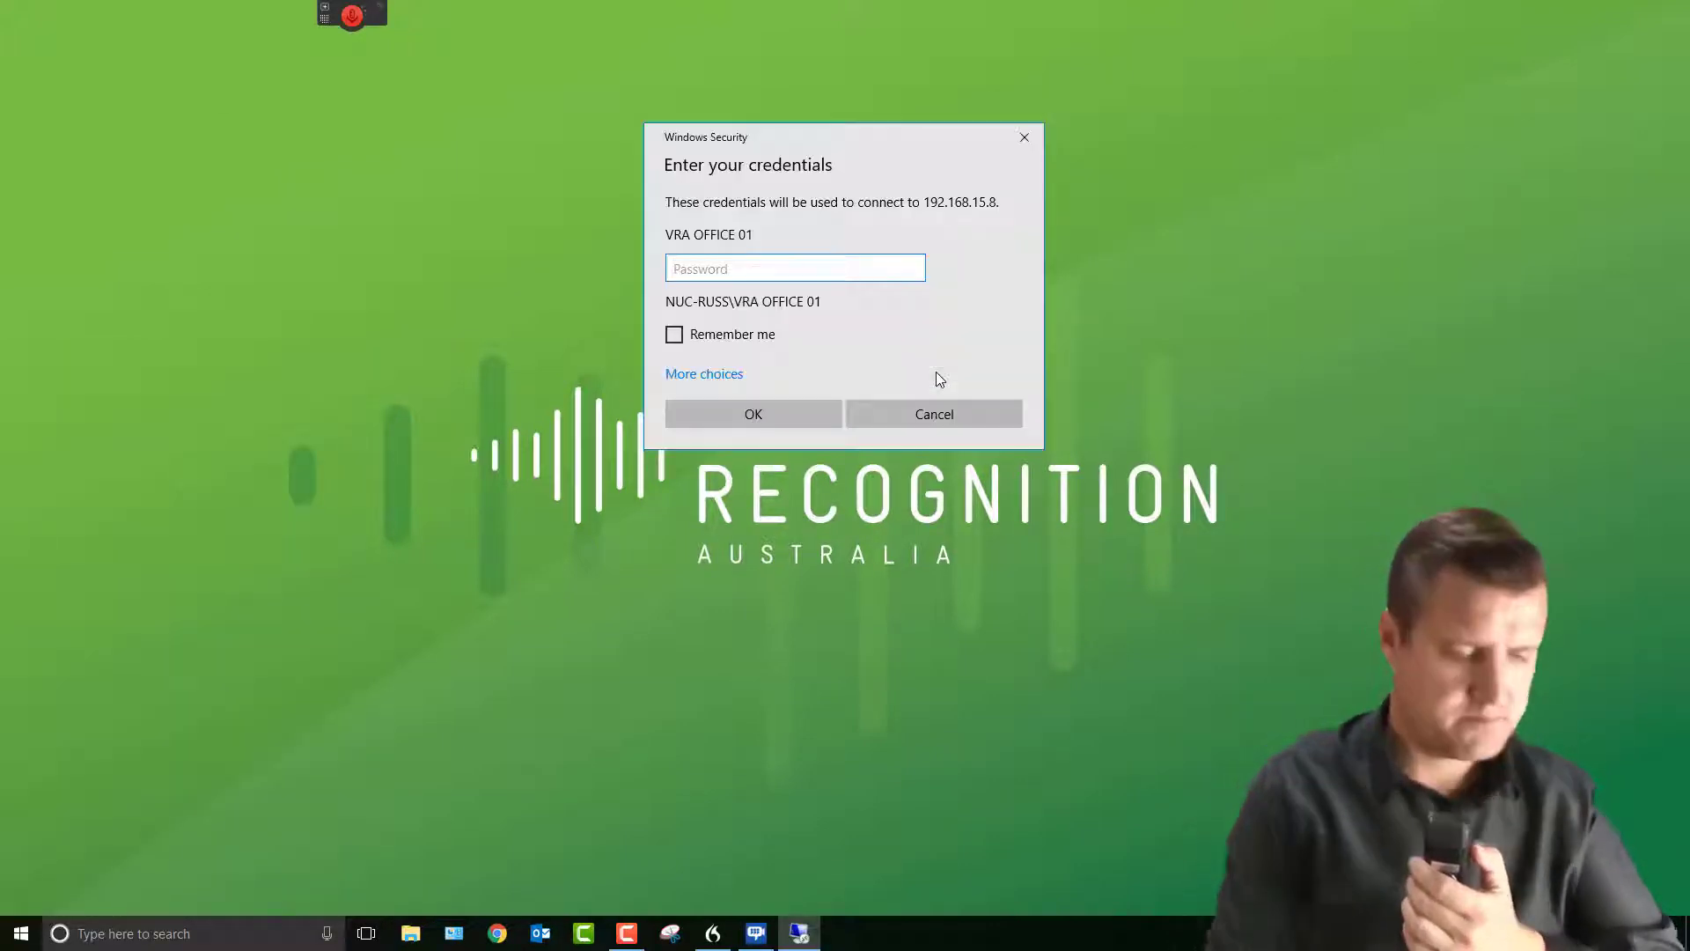
{"action": "type", "text": "••••••"}
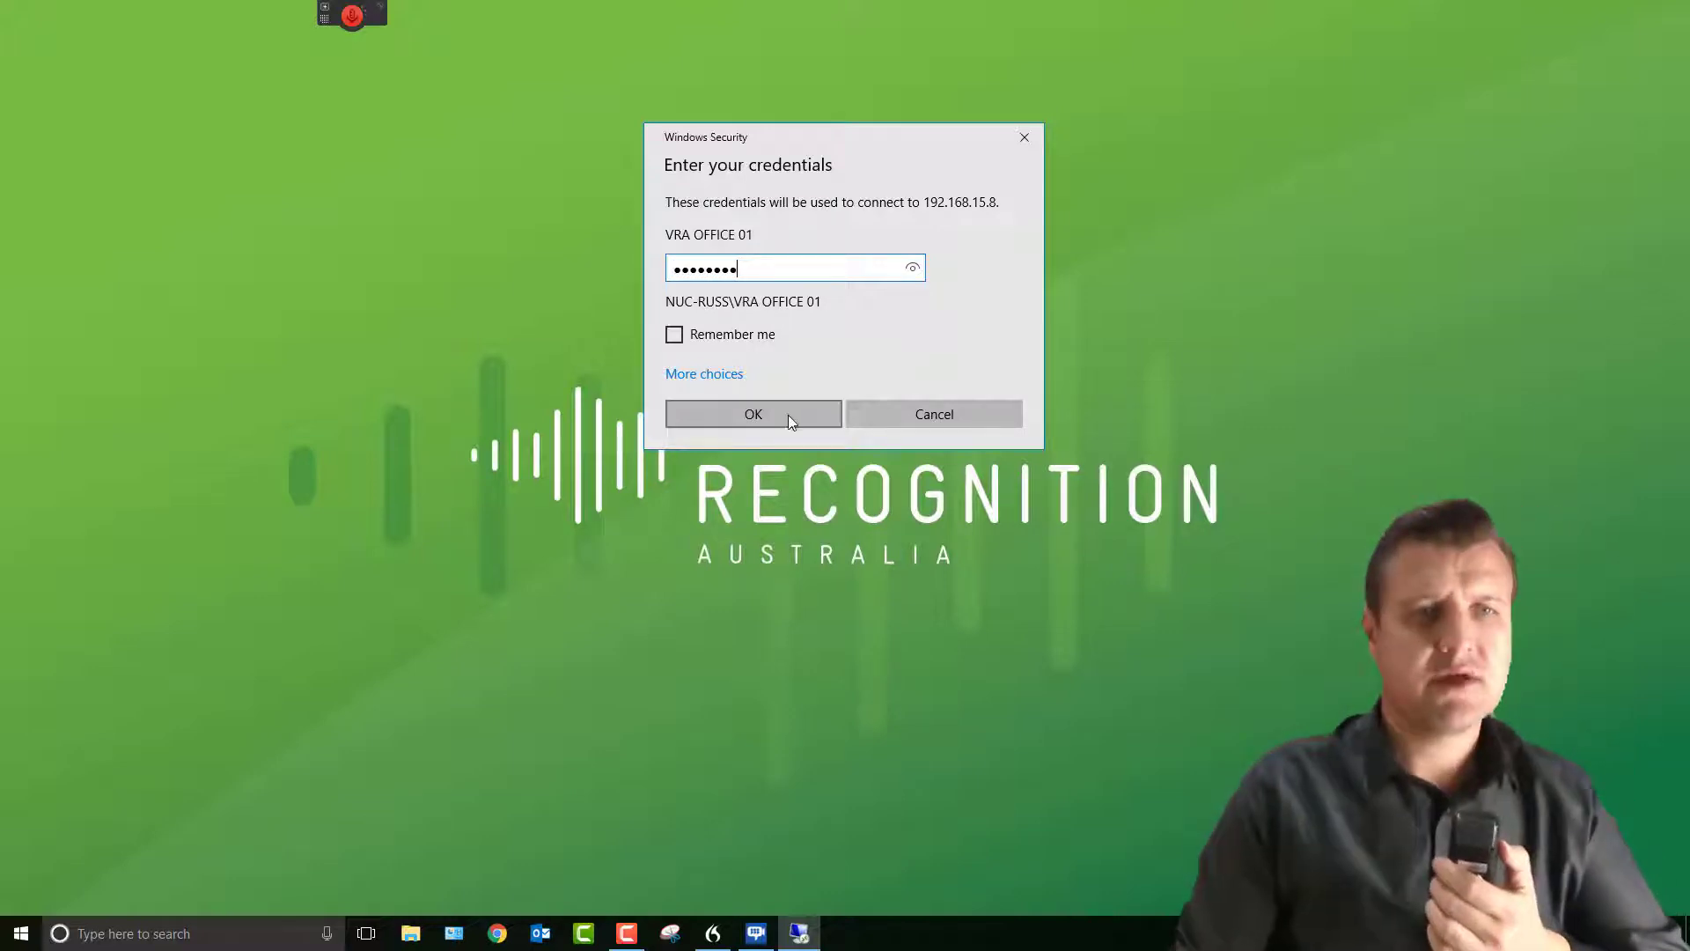
{"action": "left_click", "coordinate": [753, 414]}
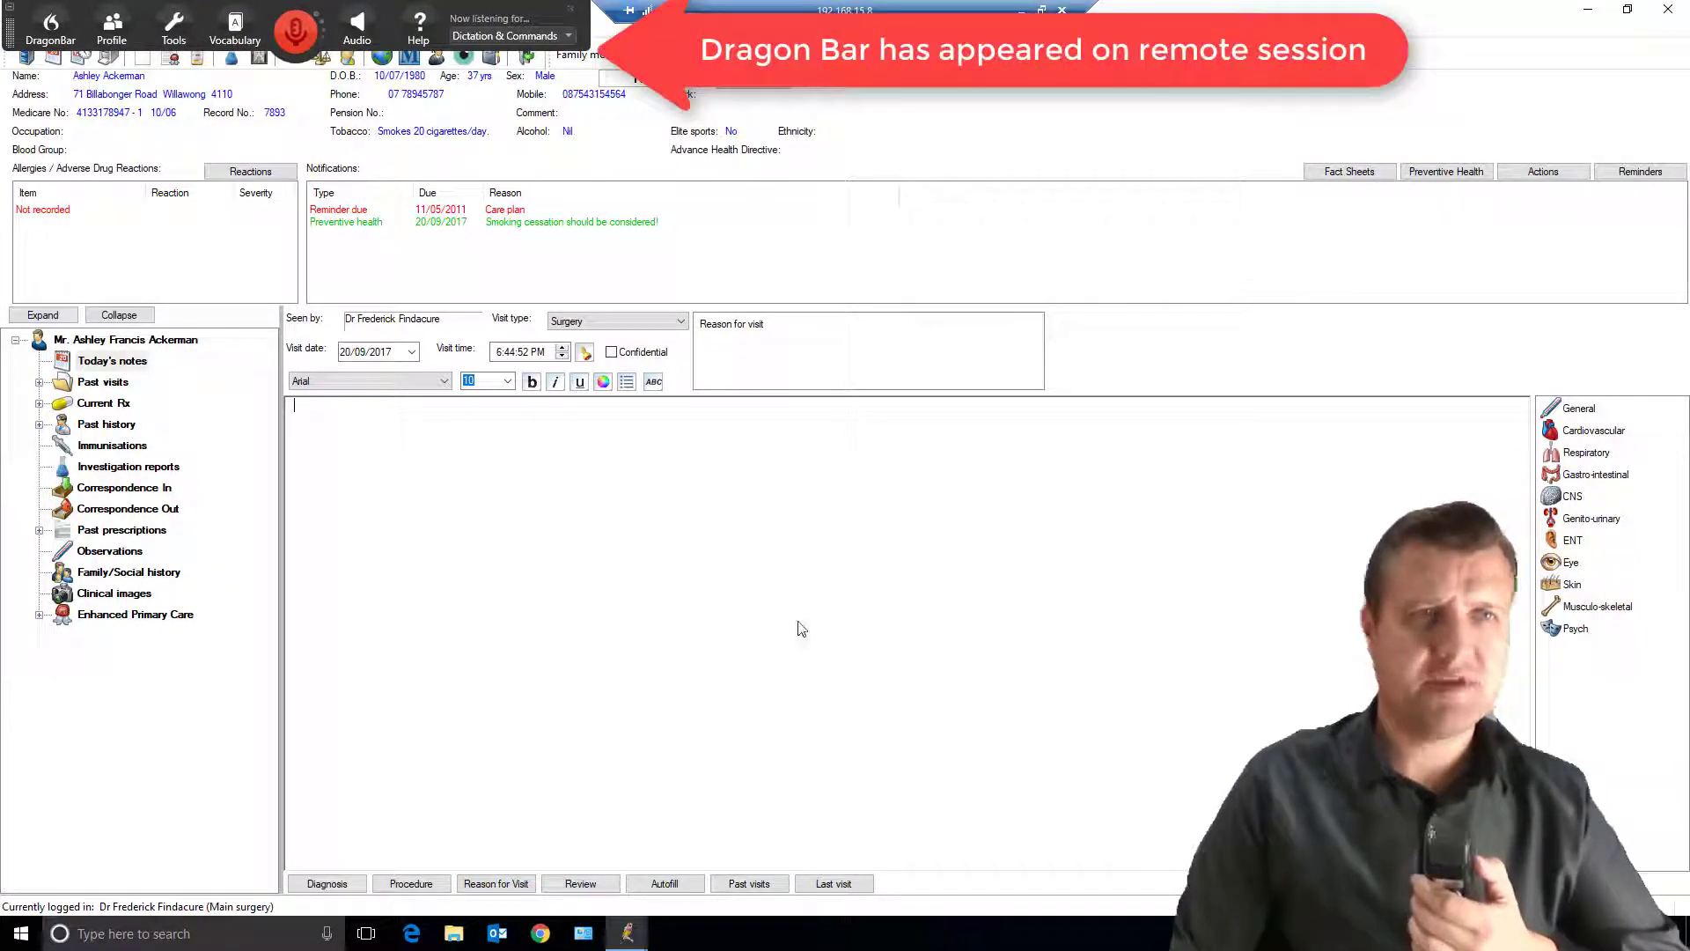
{"action": "mouse_move", "coordinate": [732, 526]}
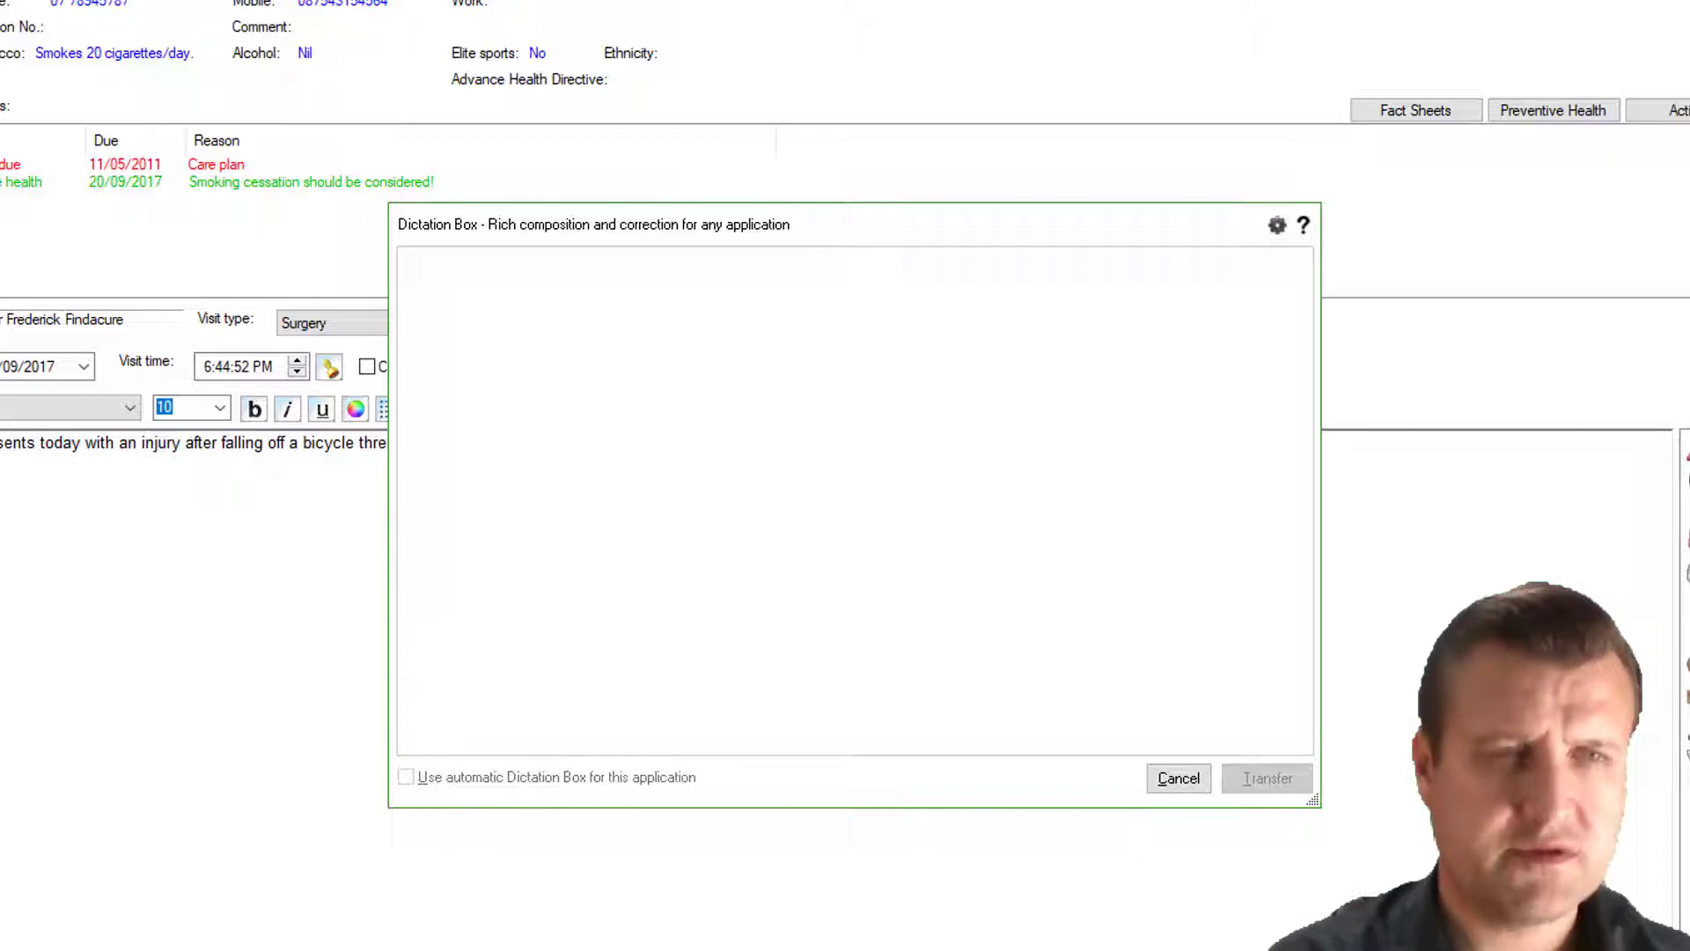
Step: Dictate the back-injury sentence and correct 'three days ago' to 'two days ago'
{"action": "type", "text": "Patient has a lower back injury after falling off a bicycle three days ago."}
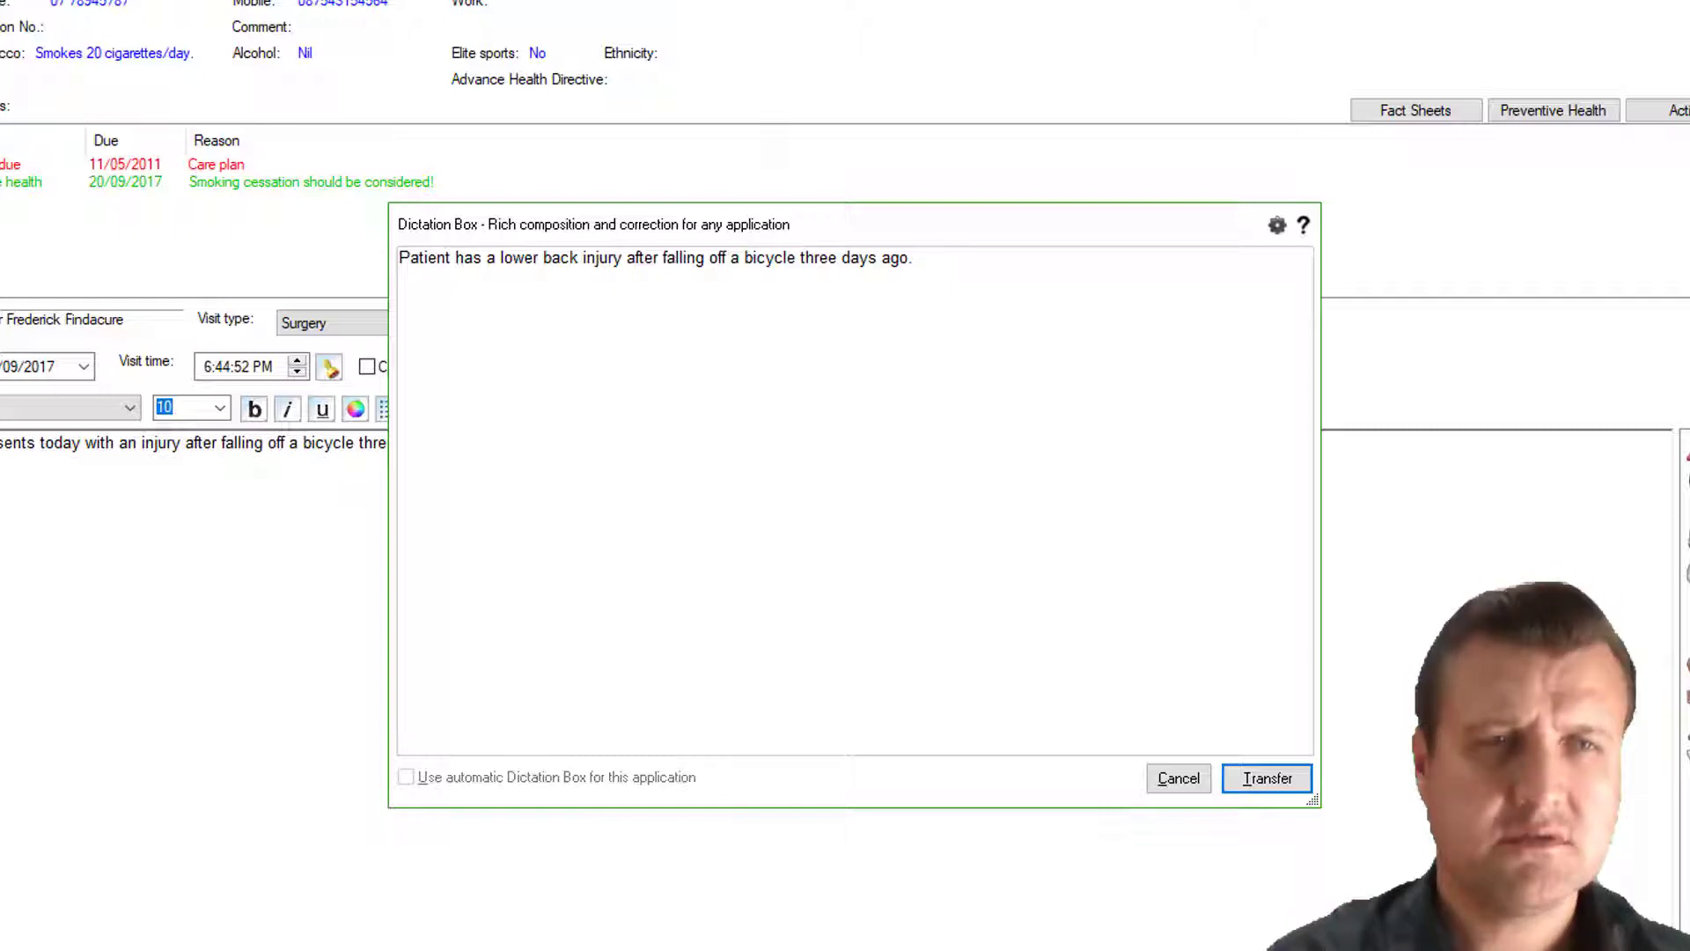
{"action": "double_click", "coordinate": [818, 257]}
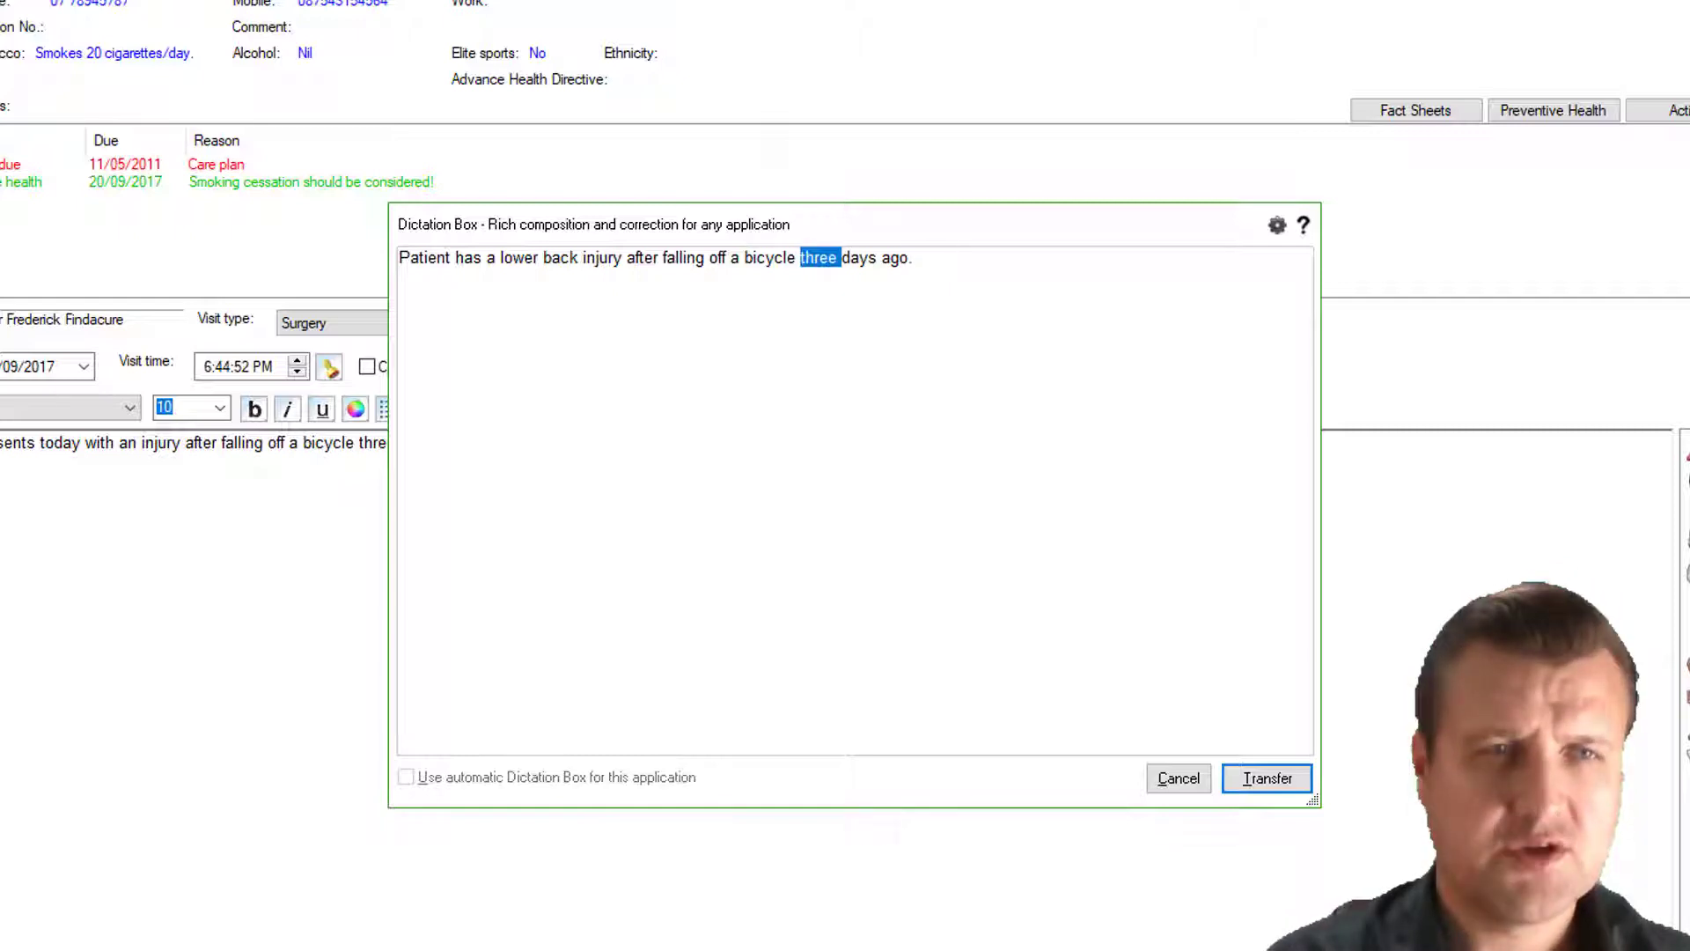
{"action": "type", "text": "two"}
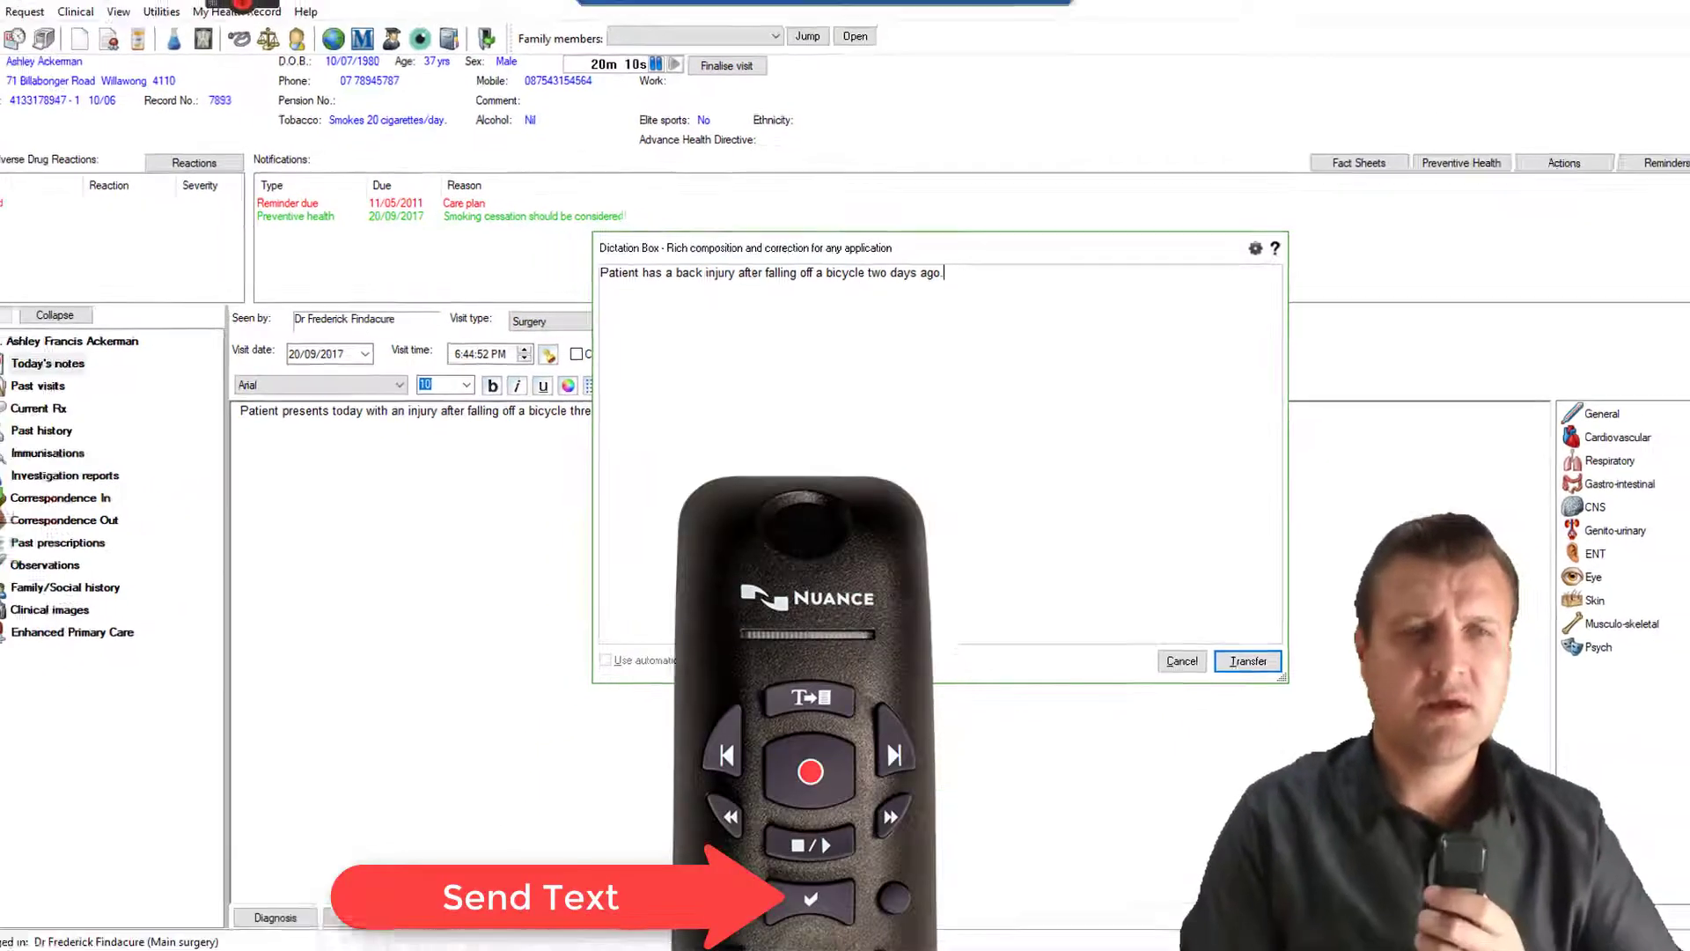
Step: Transfer the note, start the Specialist referral letter and dictate the remote-dictation opening line
{"action": "left_click", "coordinate": [1247, 661]}
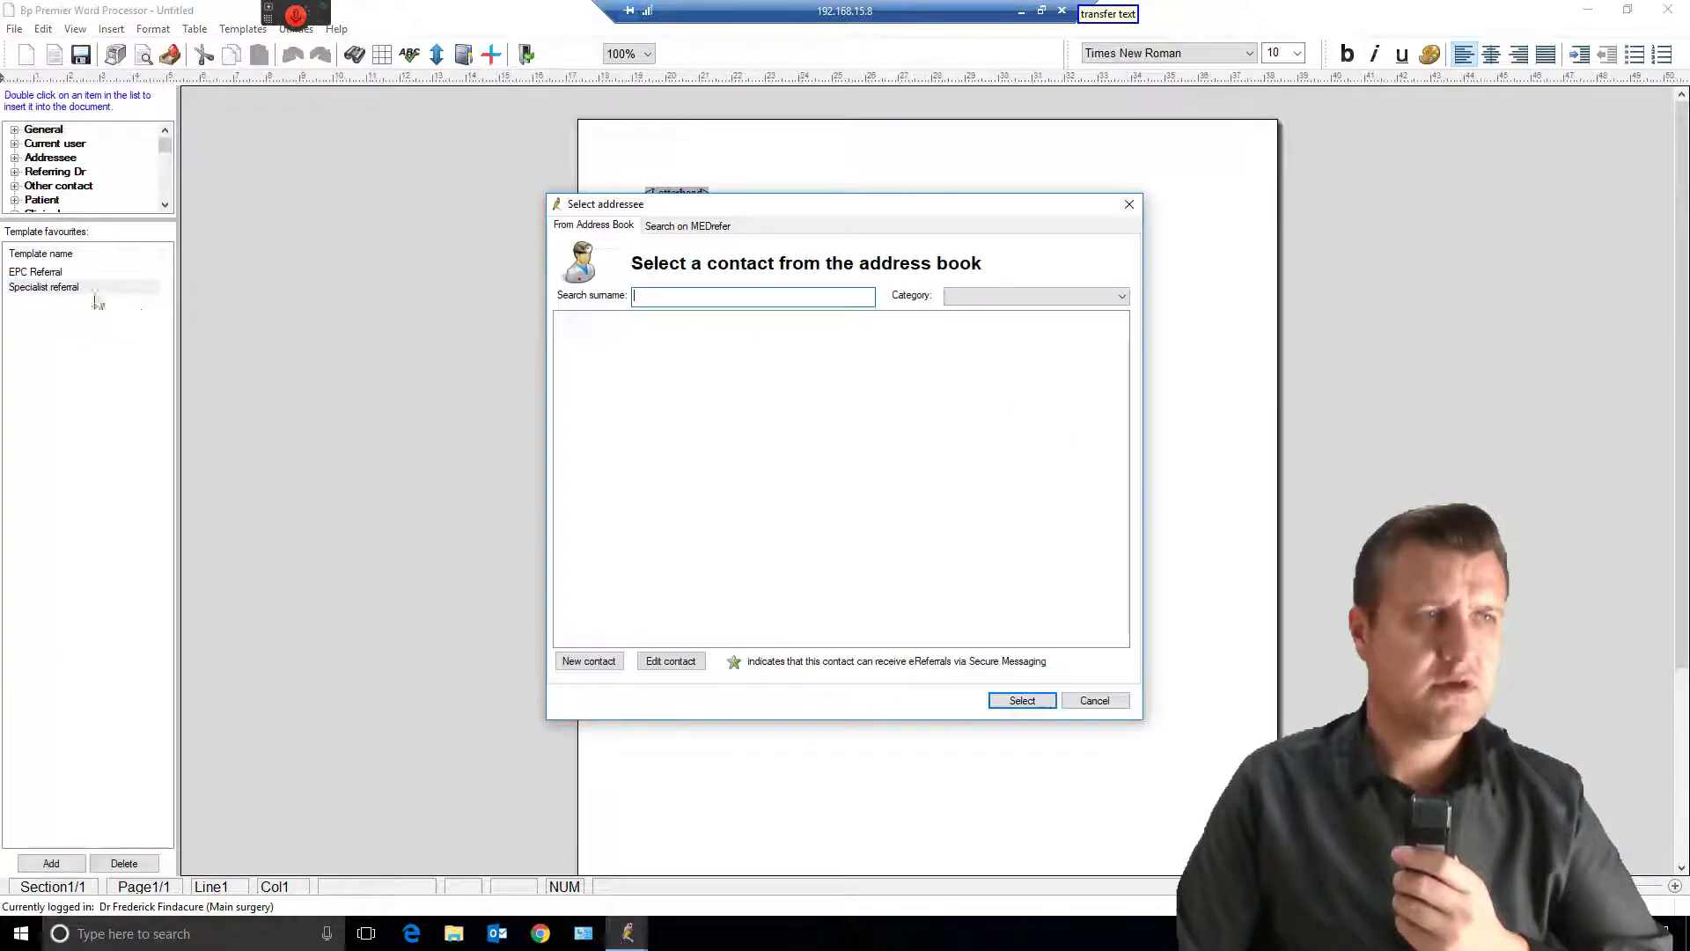
{"action": "type", "text": "A"}
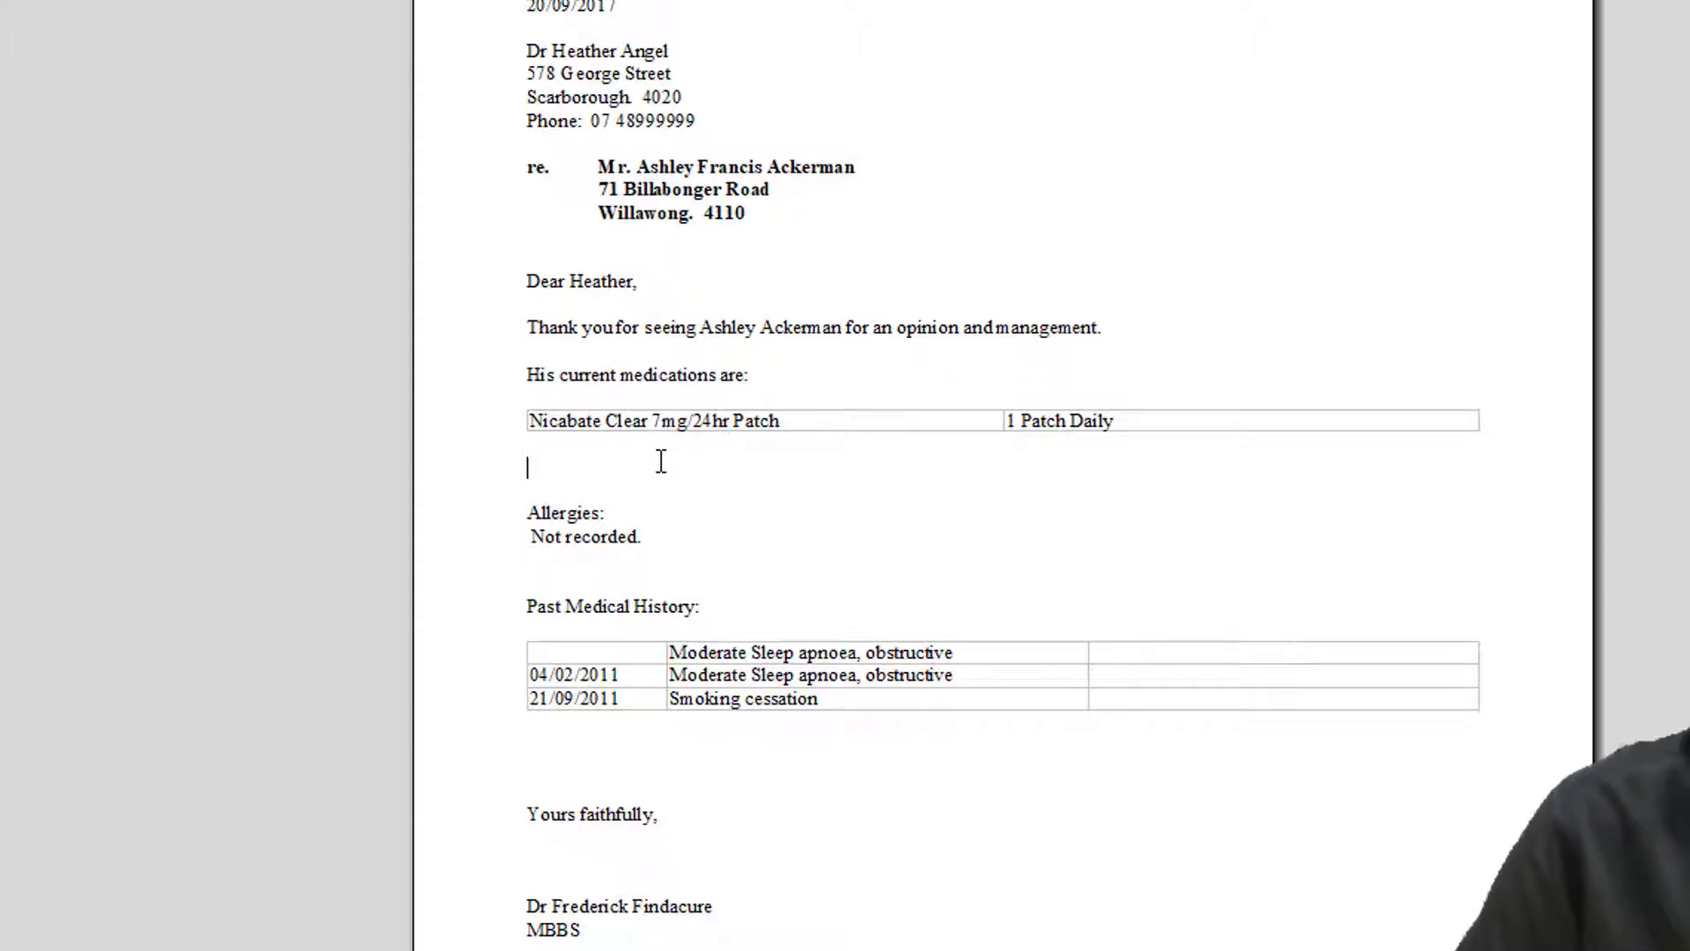
{"action": "type", "text": "I can dictate directly into this referral letter despite the fact this is a remote computer."}
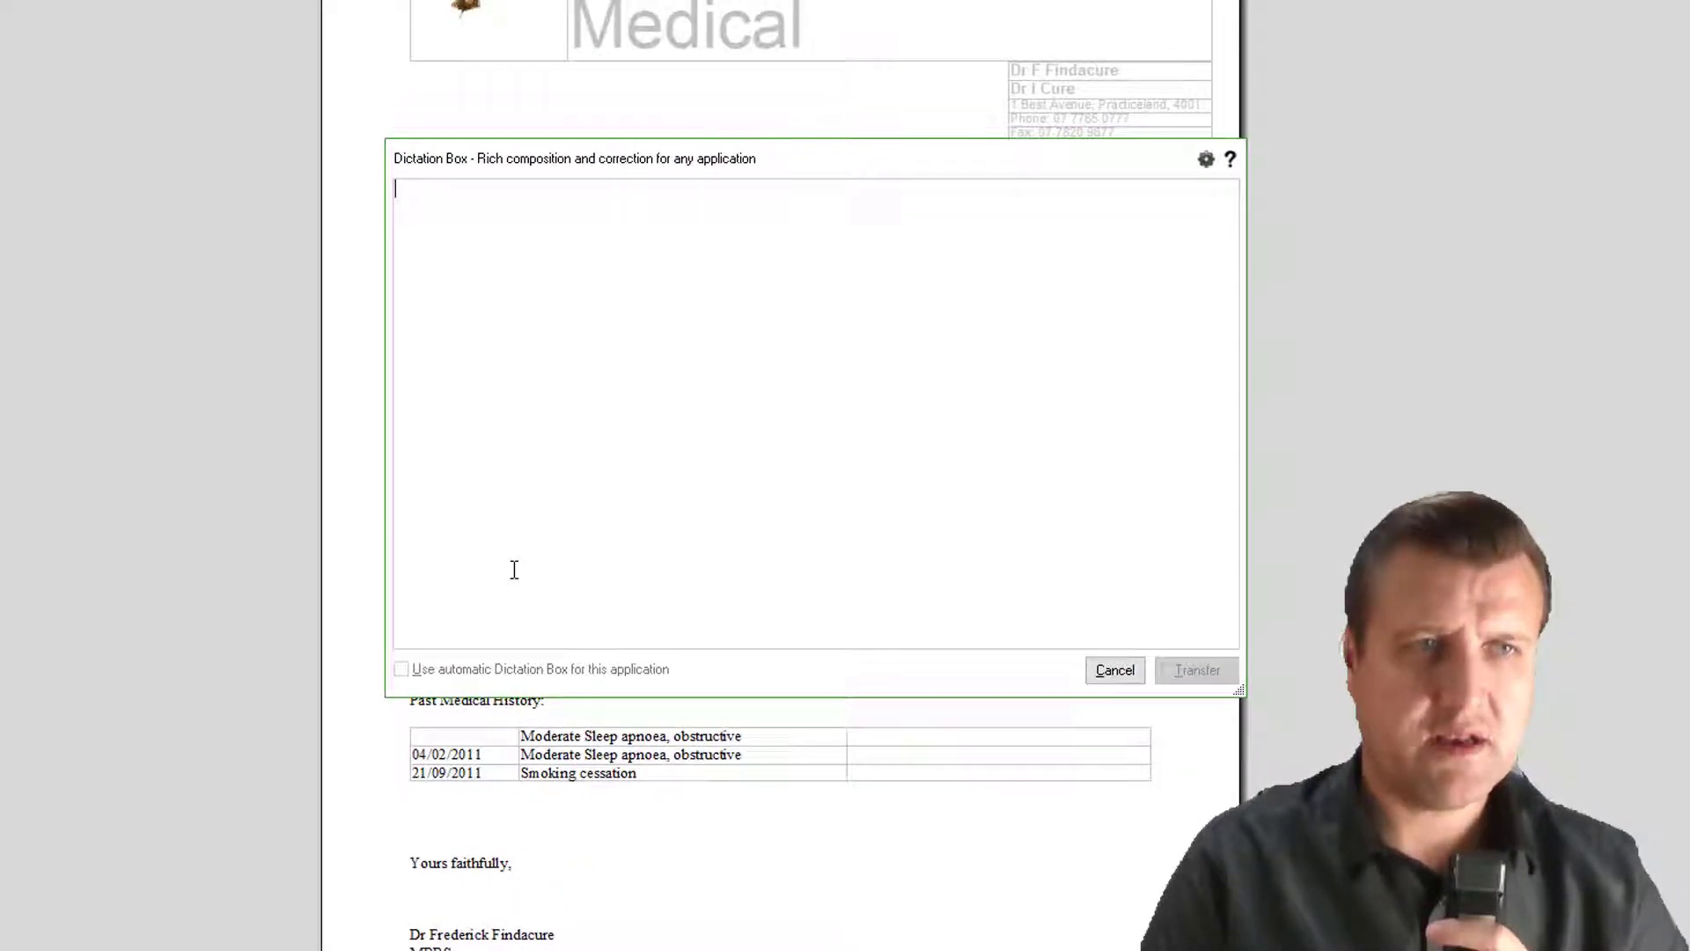
Step: Dictate 'This allows for far longer and more accurate, richer dictations.' and transfer it into the letter
{"action": "type", "text": "This allows for far longer and more accurate"}
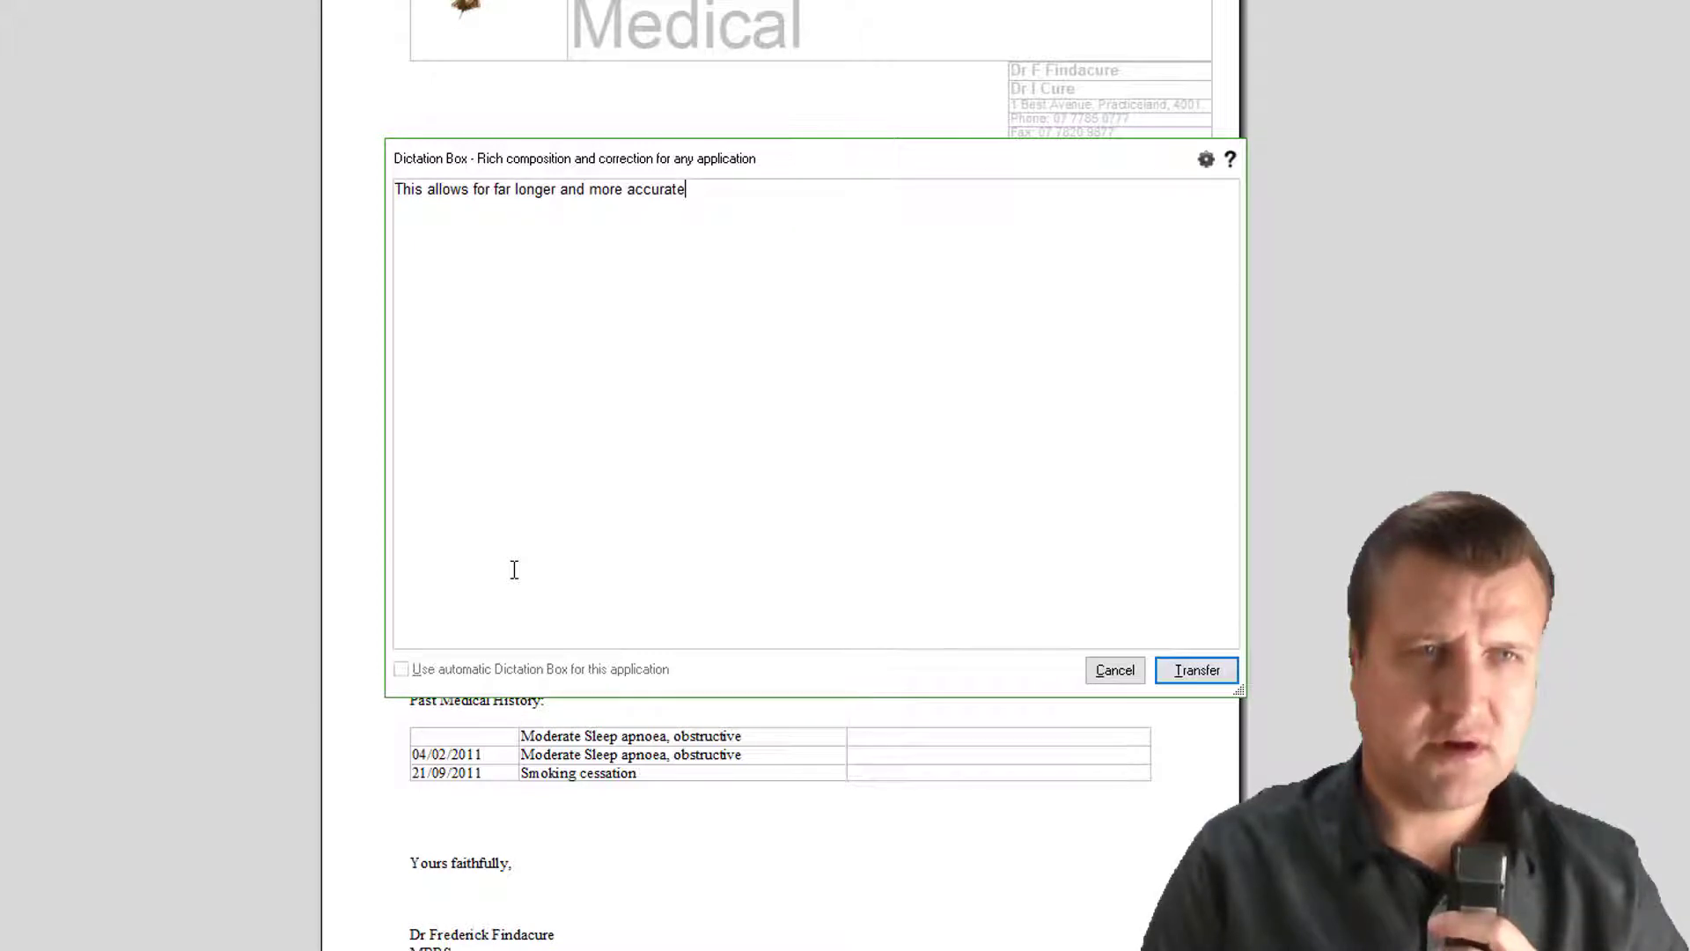
{"action": "type", "text": ", richer dictations. You can then send it directly through to best practice in this case."}
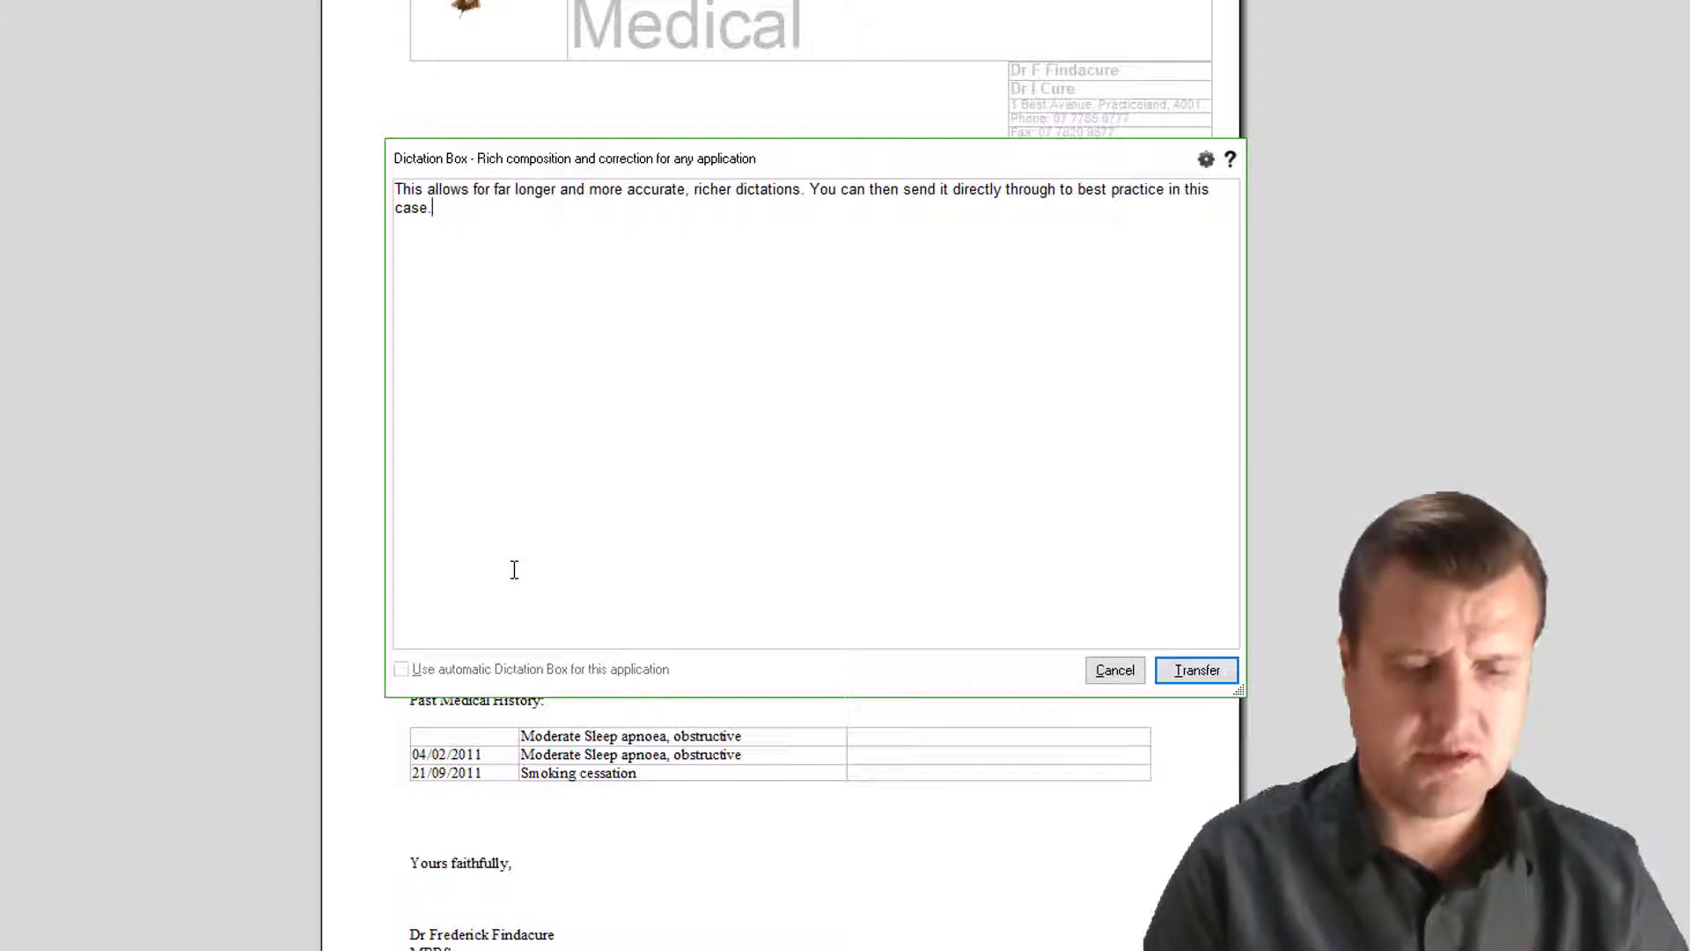
{"action": "left_click", "coordinate": [1197, 670]}
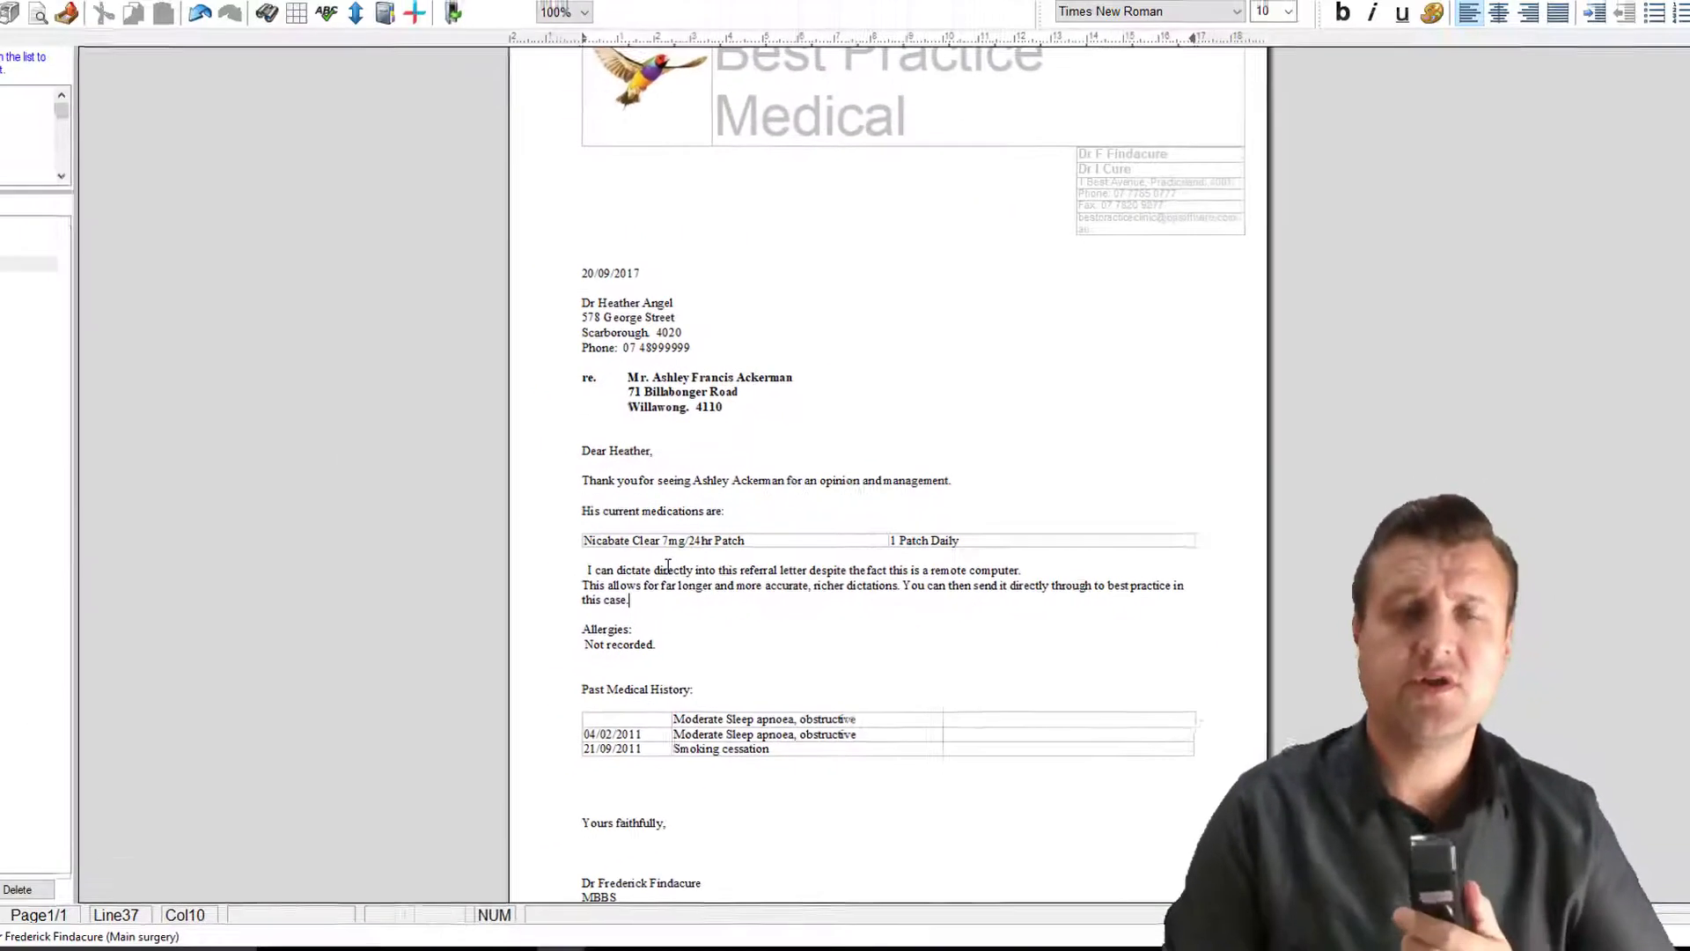